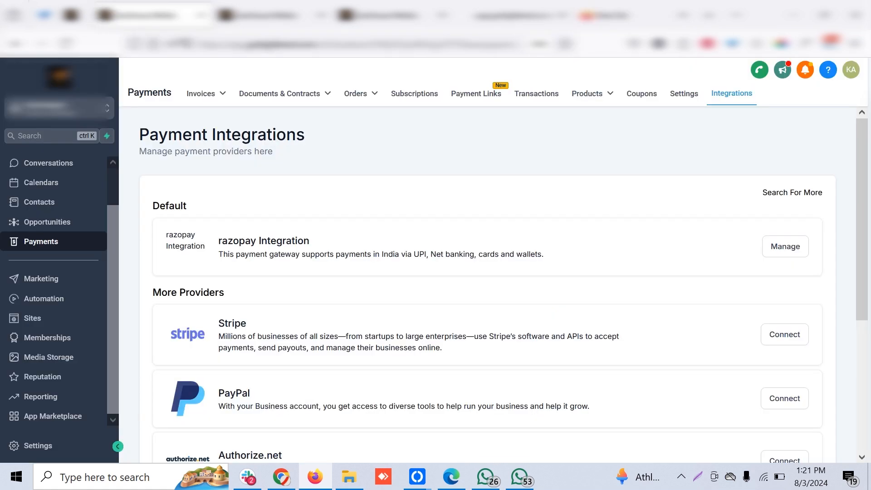
Scroll through the Payment Integrations list, reviewing razorpay as default and the other providers
scroll("down", 3)
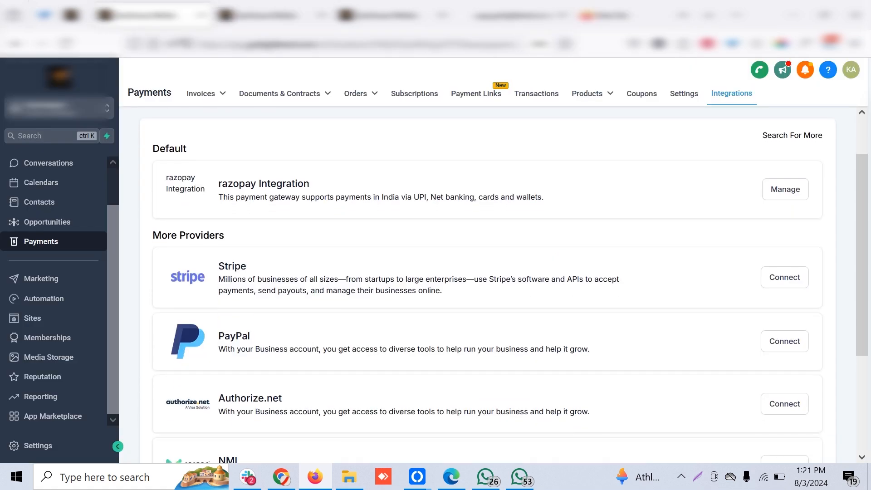
scroll("down", 3)
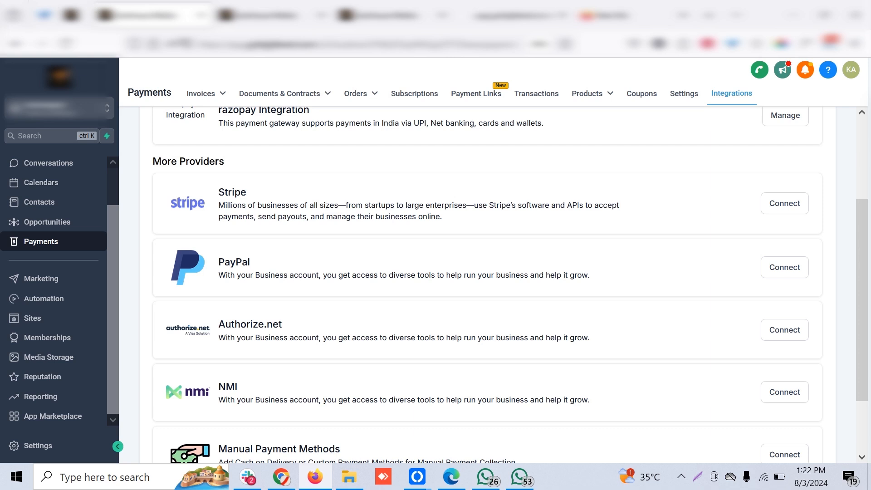
scroll("up", 3)
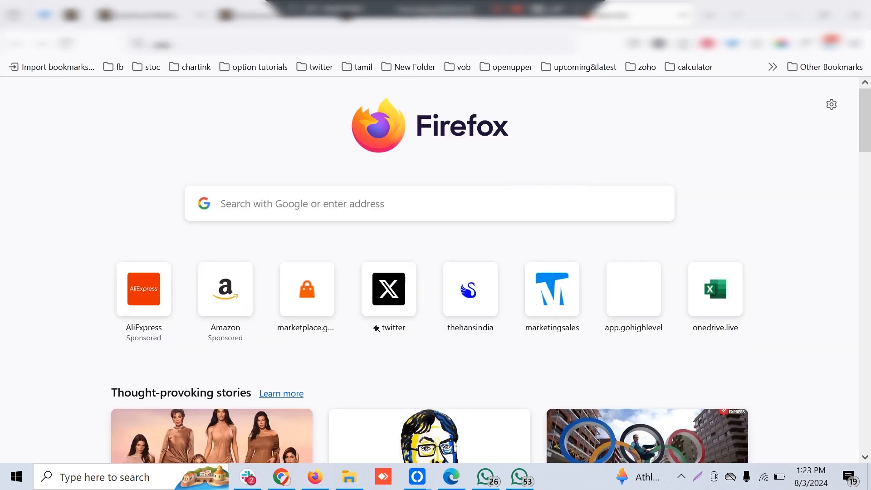
Reach marketplace.gohighlevel via the 'pay' address-bar shortcut to install Mycustom payment
type("pay")
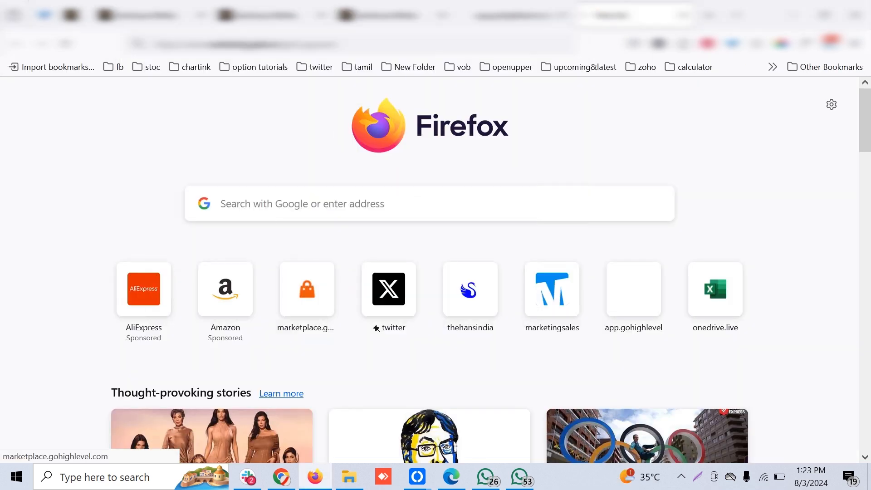
left_click(305, 289)
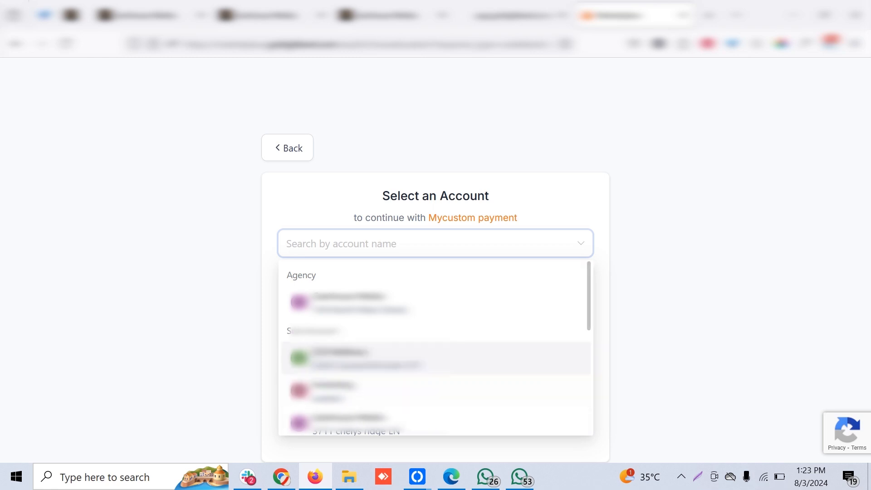
left_click(287, 148)
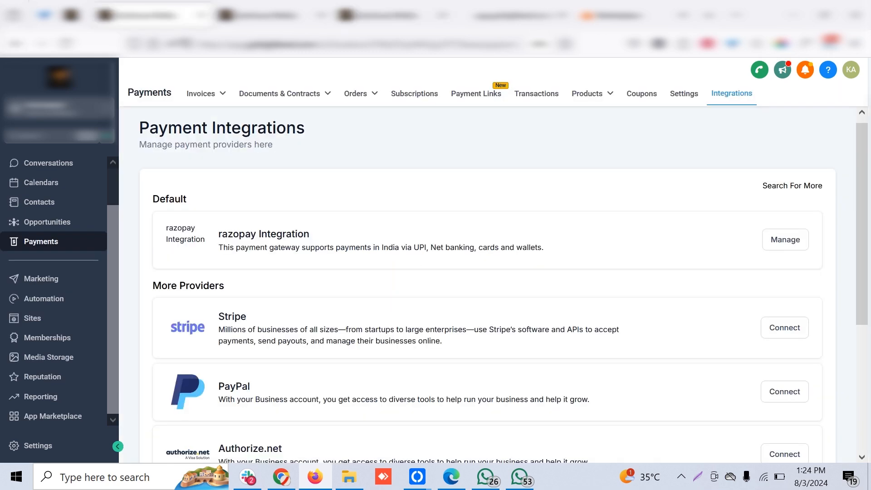
mouse_move(65, 44)
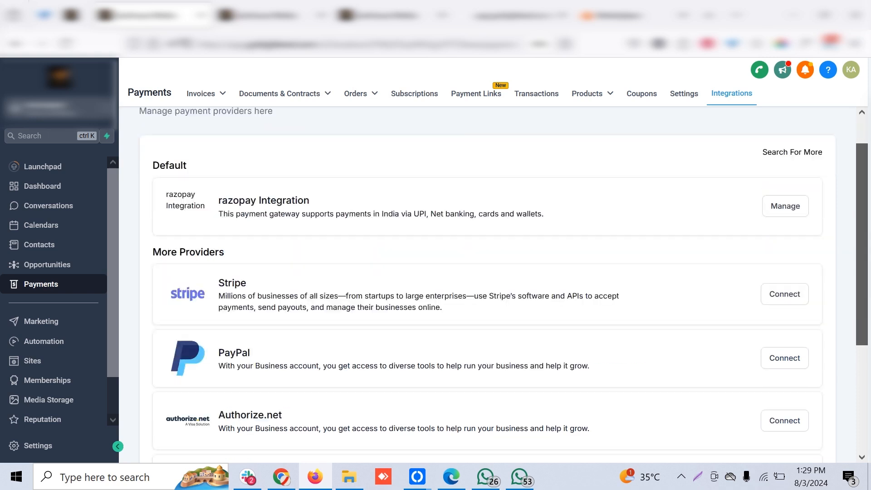
Scroll the Integrations page before moving to the funnel checkout with the Rs 1.00 item
scroll("up", 3)
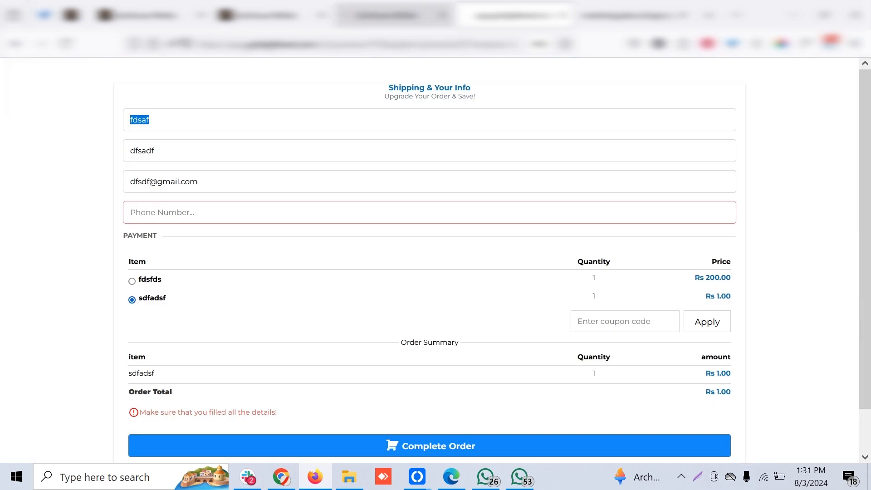
Return from the checkout form to the Payments > Integrations page
left_click(429, 446)
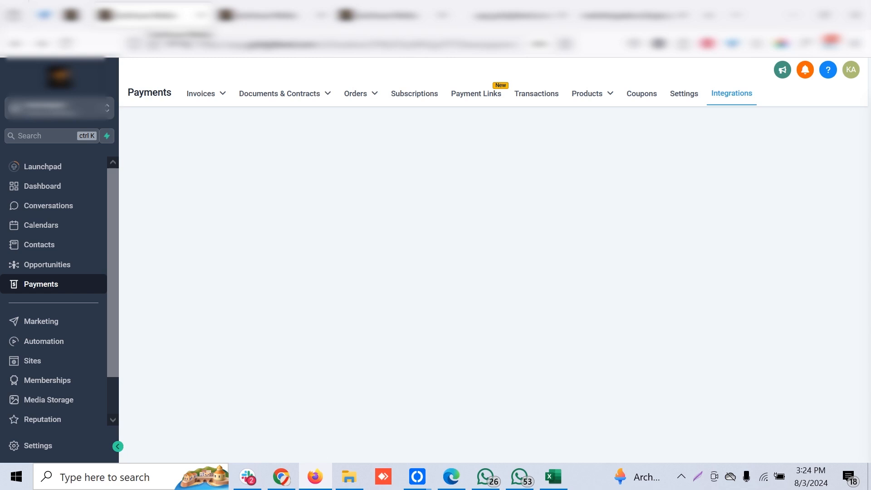
Refresh Integrations to show mycustom payment as default, then reopen the funnel checkout in Test Mode
left_click(731, 93)
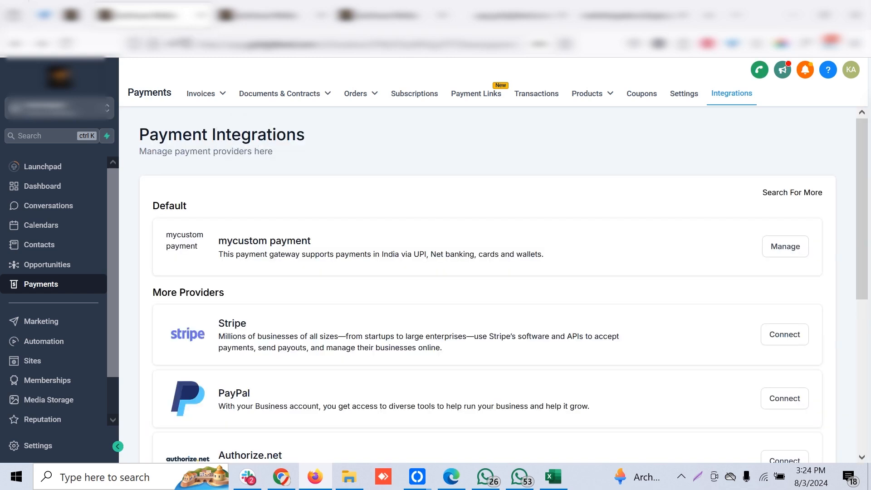
double_click(264, 241)
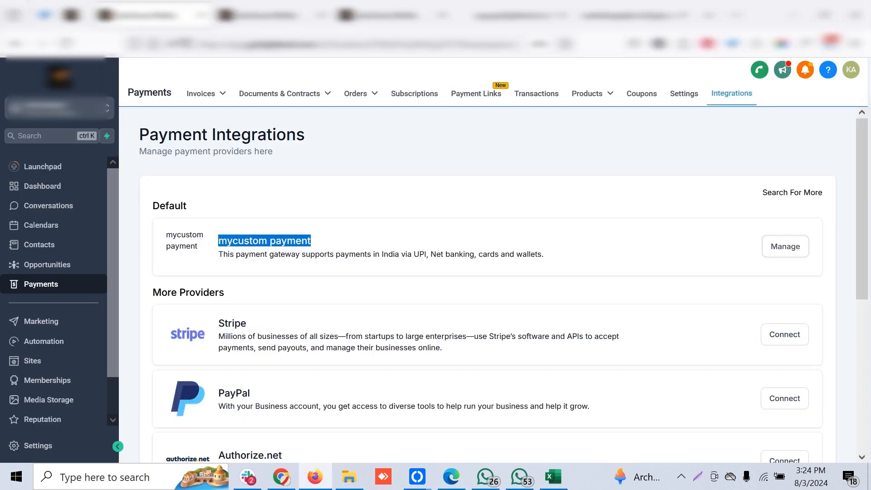
left_click(784, 246)
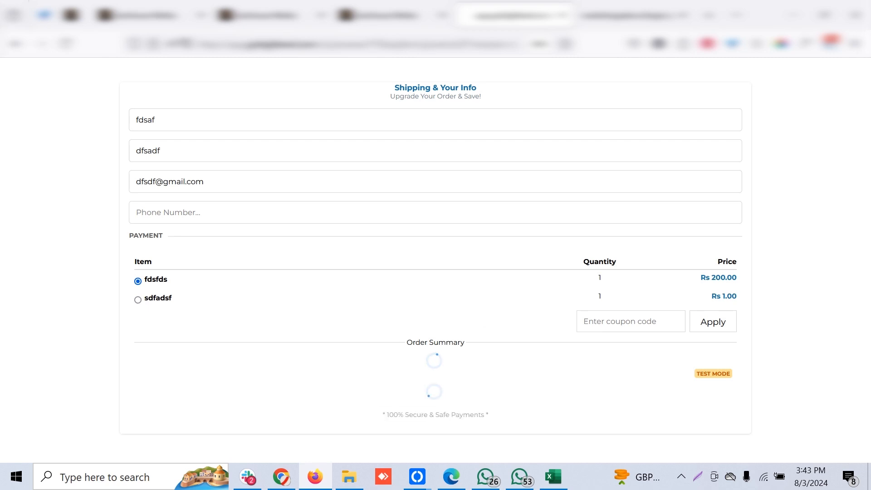
left_click(138, 300)
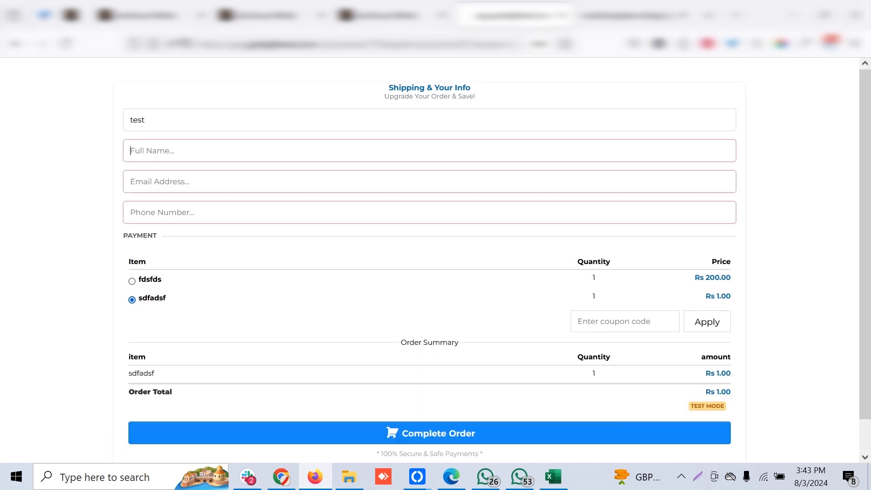
type("test")
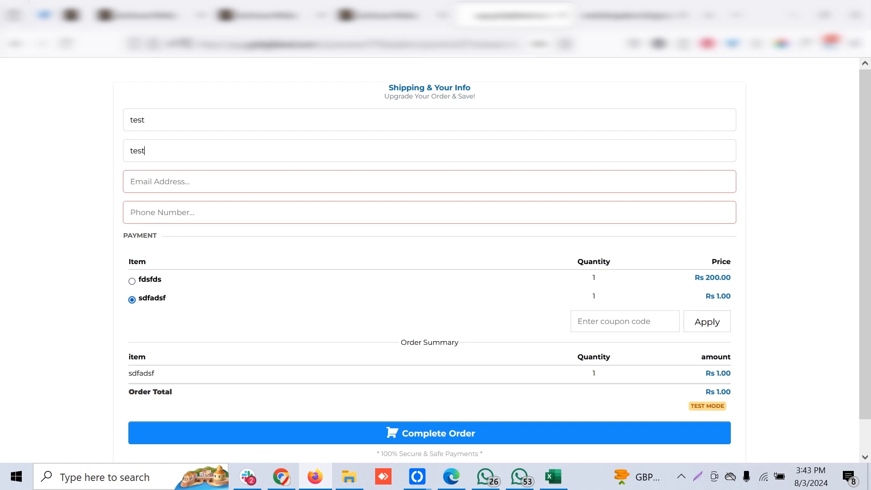
type("test")
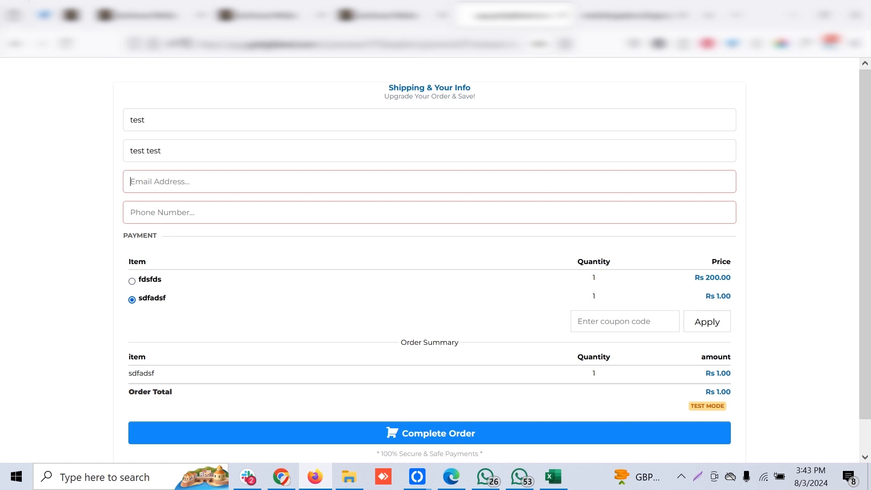
type("testest")
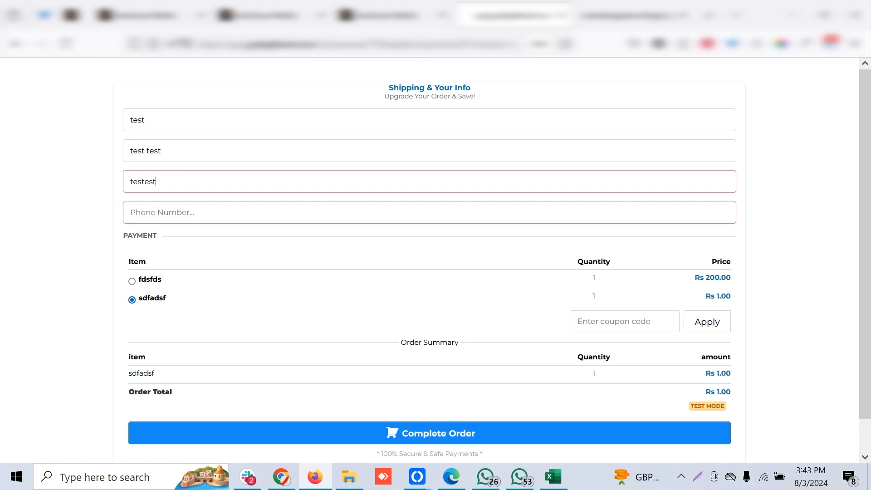
type("@gmail.c")
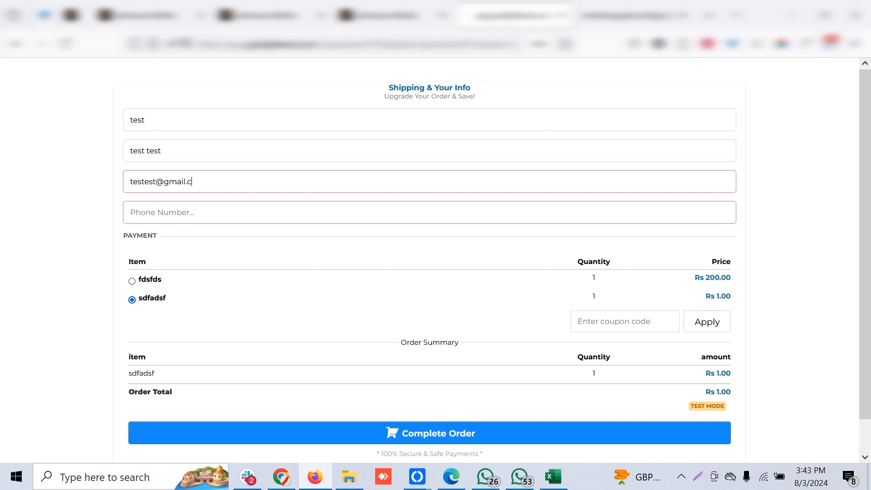
type("om")
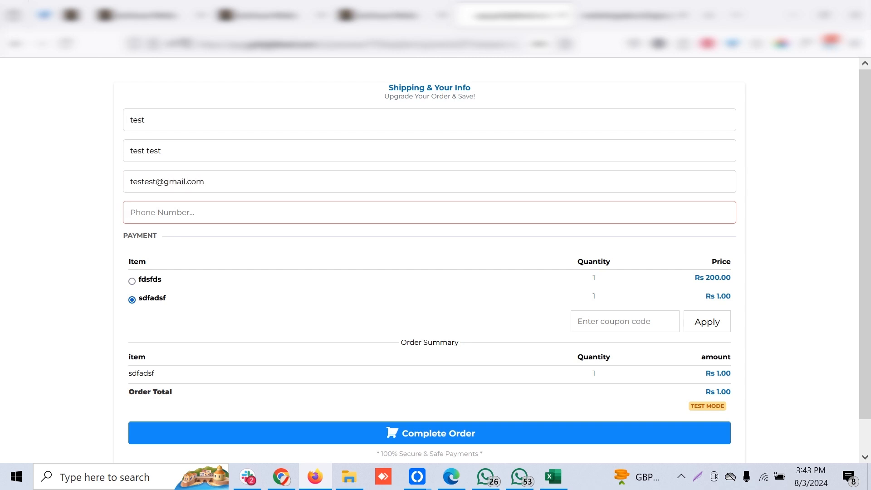
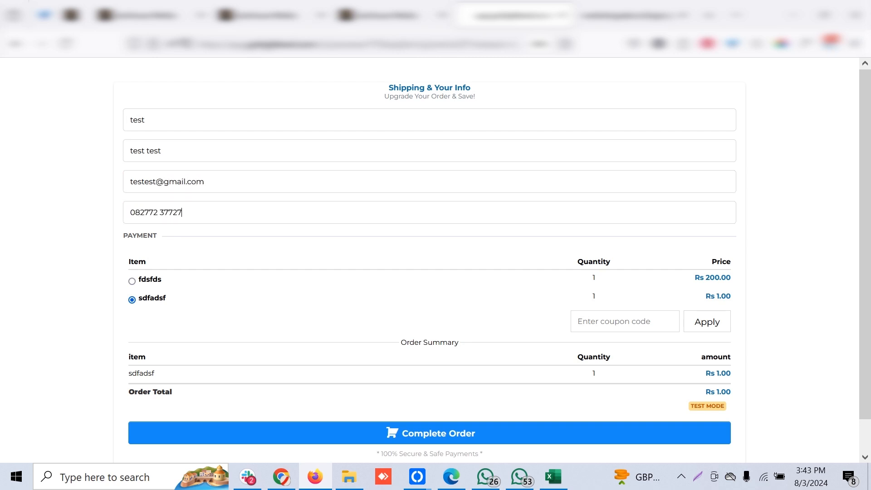
type("7")
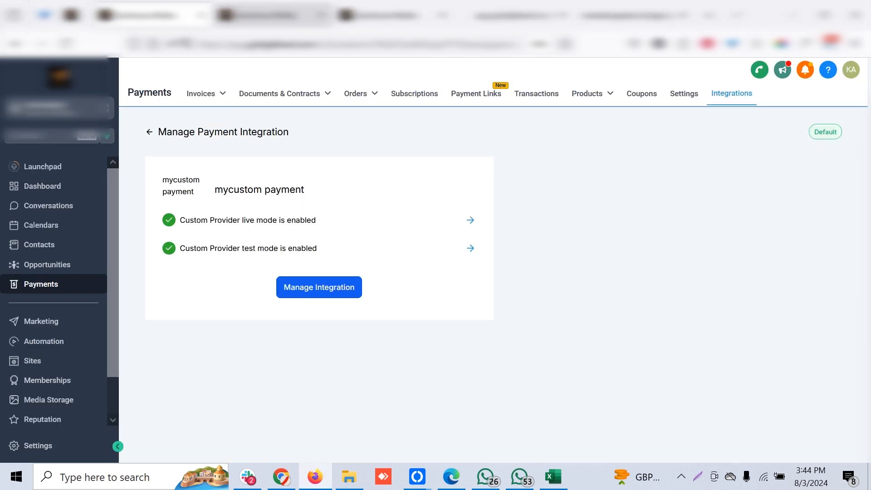
mouse_move(33, 360)
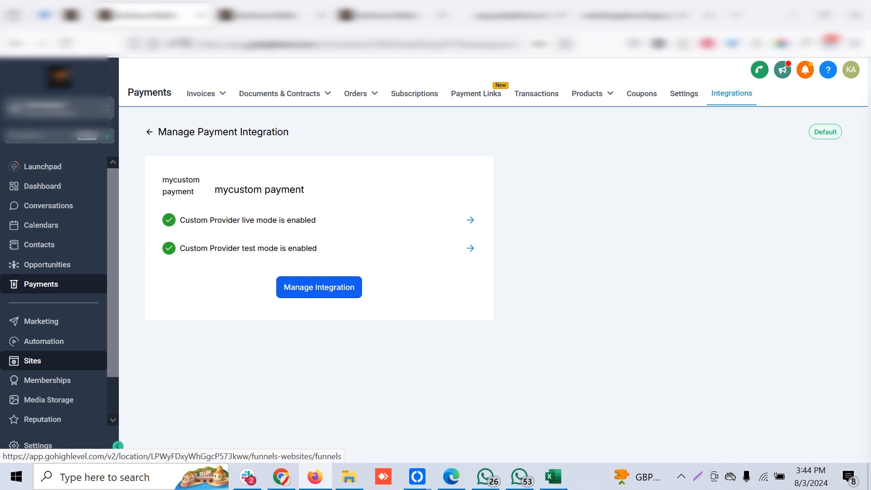
Go to Sites > Funnels and open the 'test' funnel's steps
left_click(32, 361)
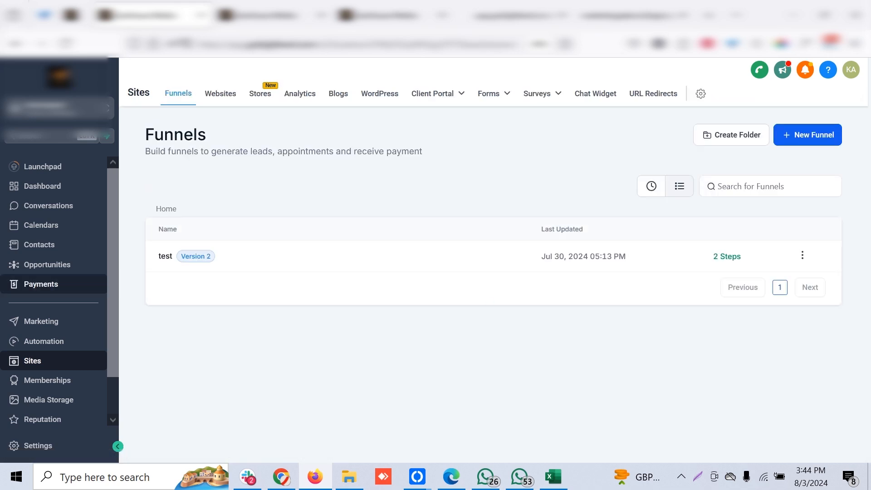
left_click(166, 256)
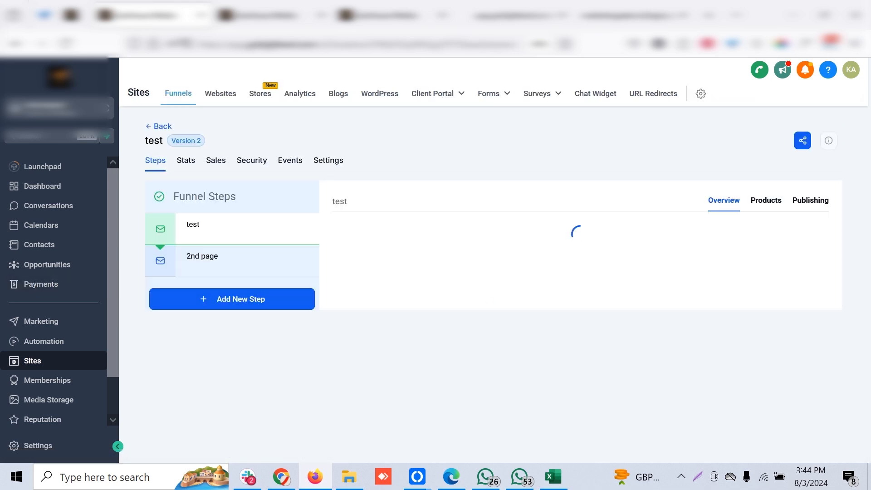
In the test funnel's Settings, switch Payment mode from Test to Live and save
left_click(328, 161)
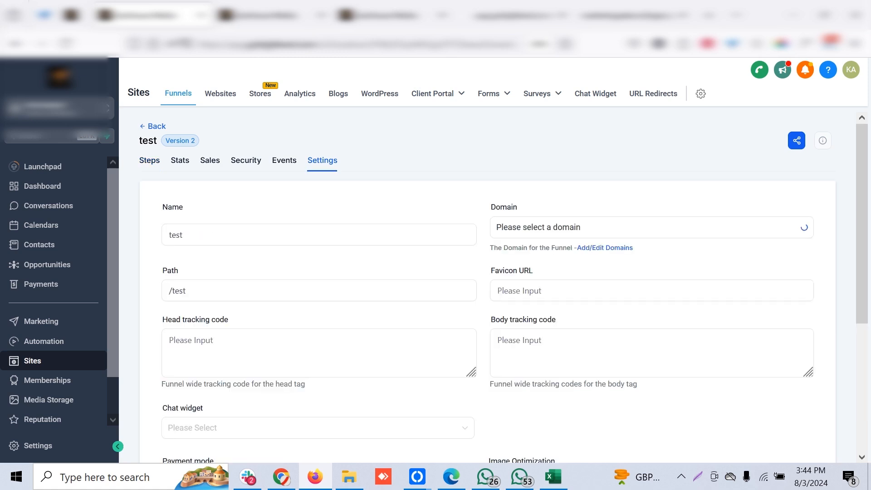
scroll("down", 3)
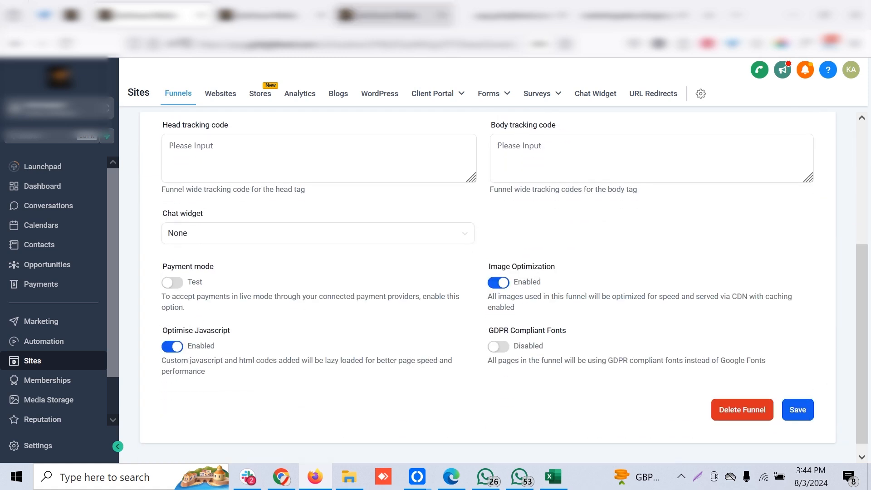
left_click(172, 282)
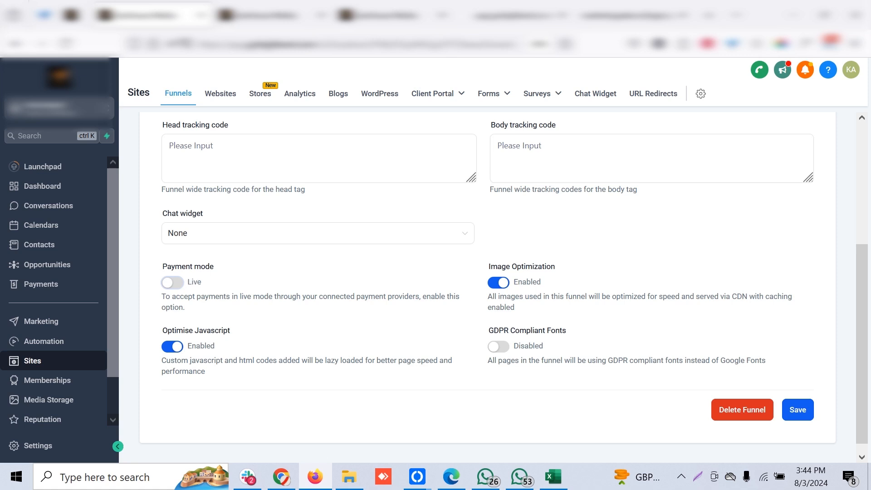
left_click(173, 282)
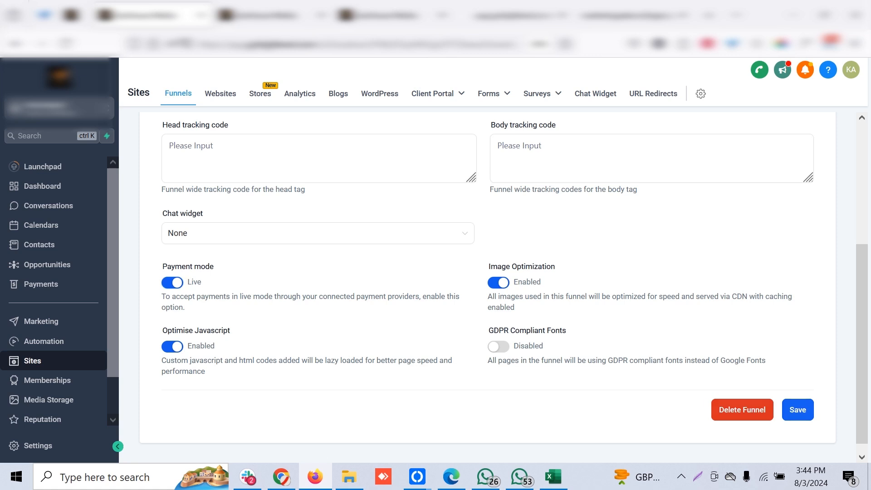
left_click(797, 411)
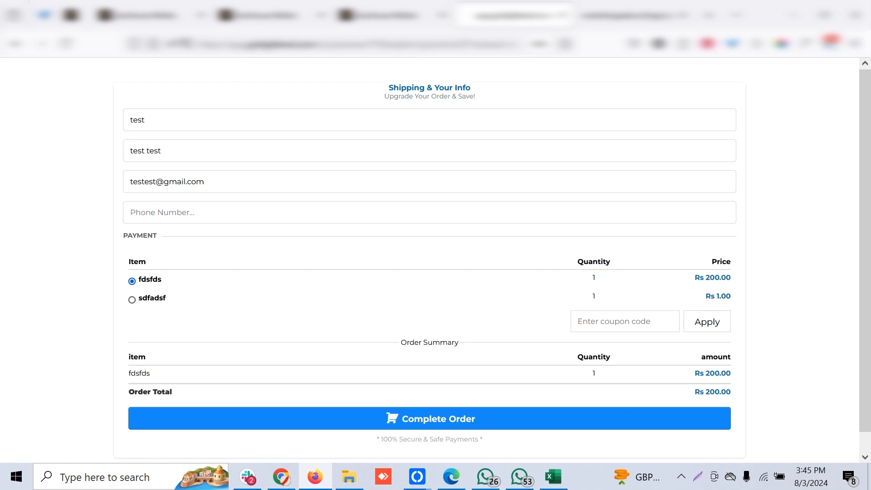
left_click(131, 300)
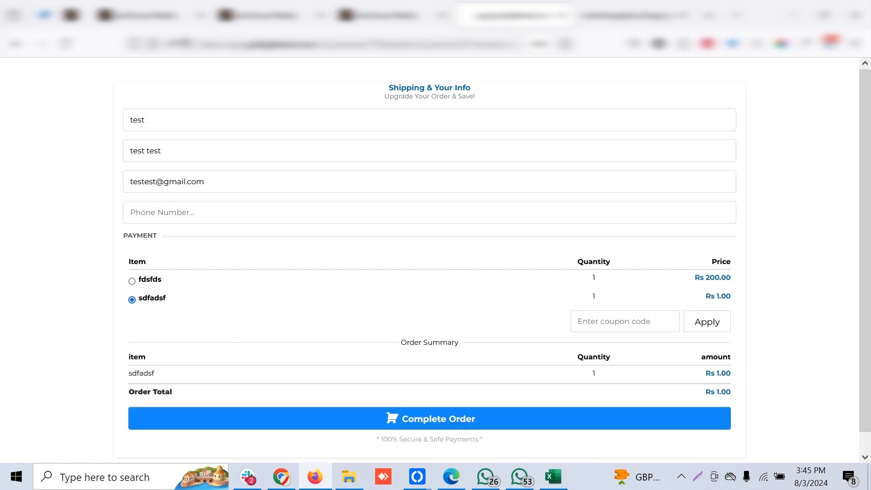
type("8778")
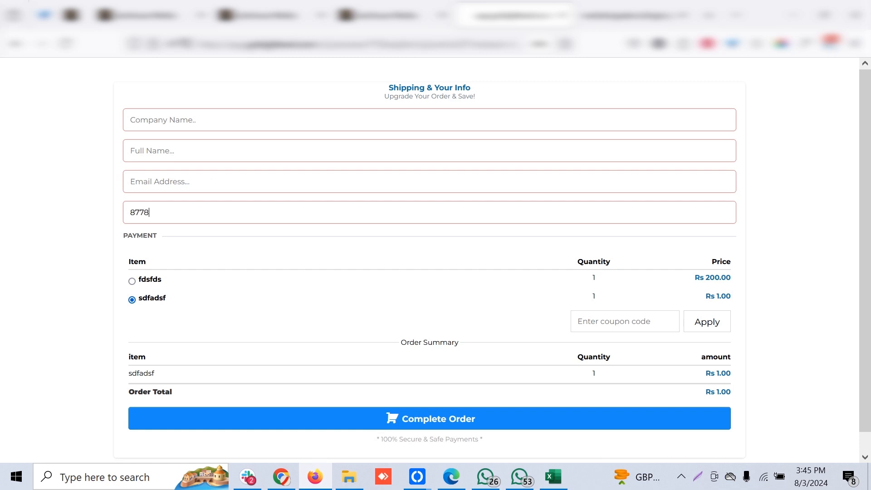
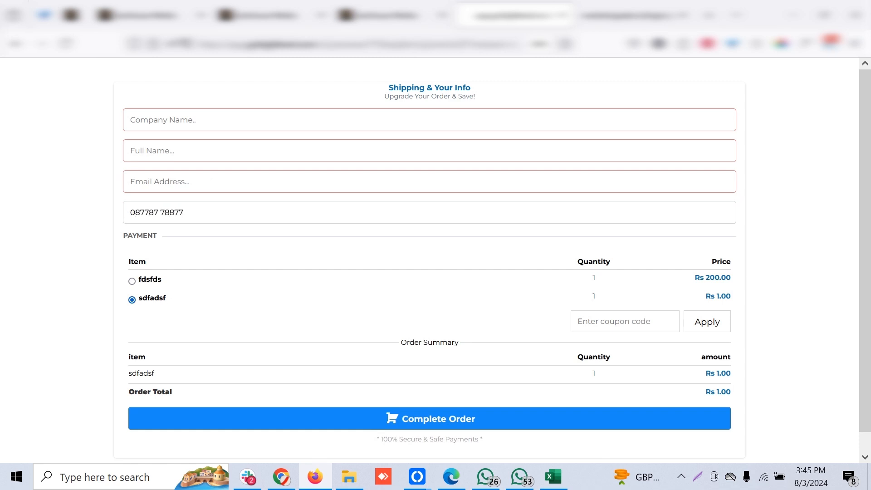
type("test")
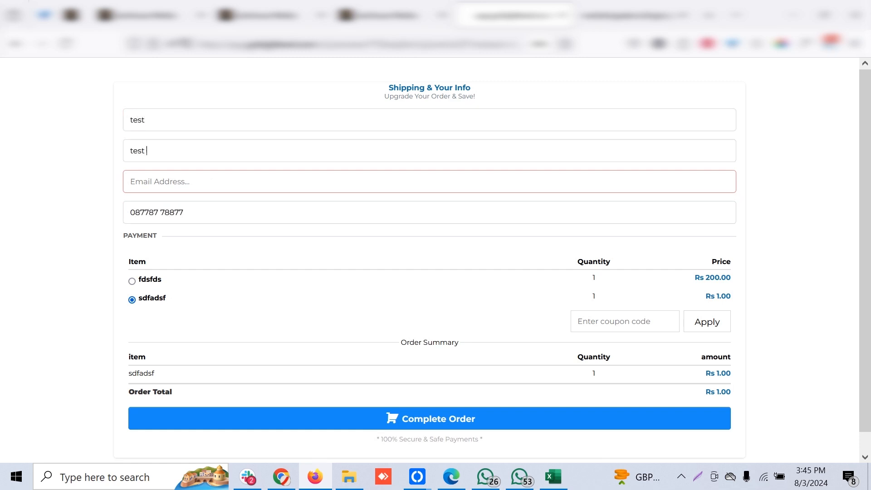
type("fi")
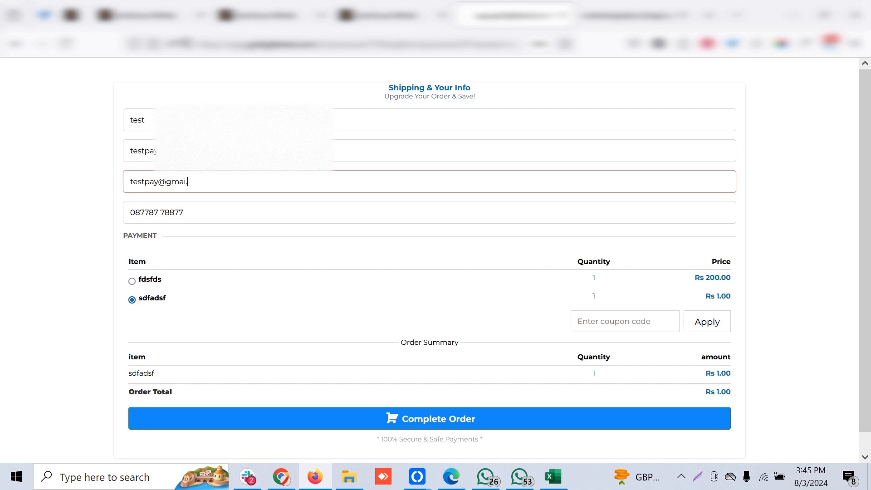
type("c")
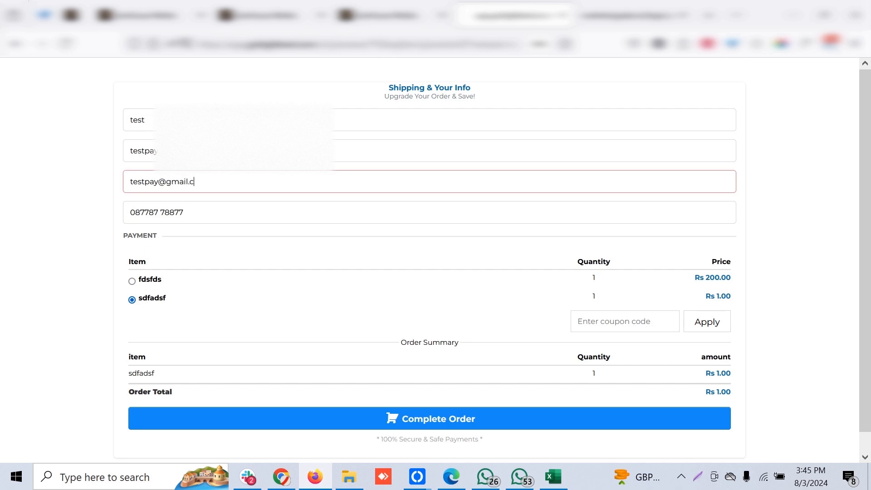
type("om")
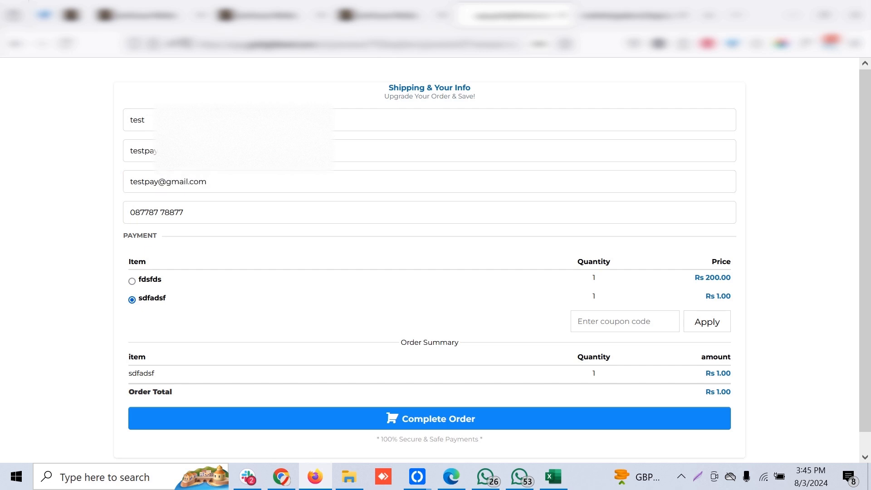
left_click(429, 418)
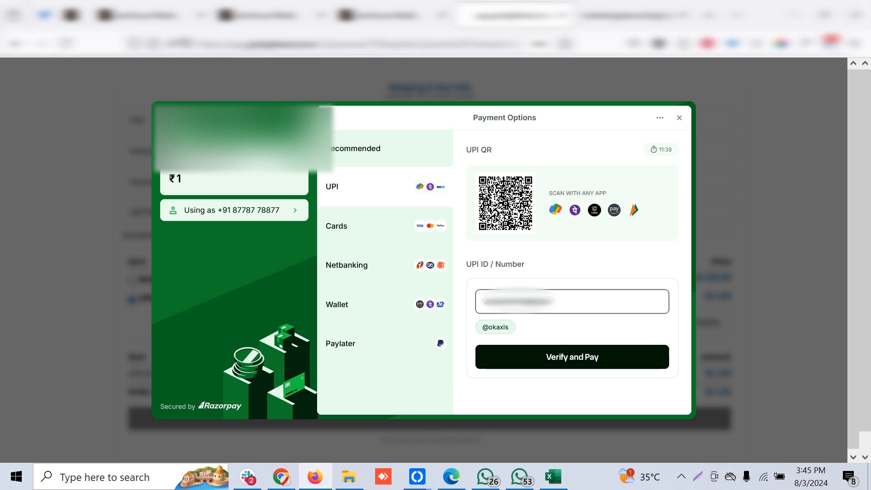
Verify the entered UPI ID and pay the ₹1 Razorpay order
left_click(571, 357)
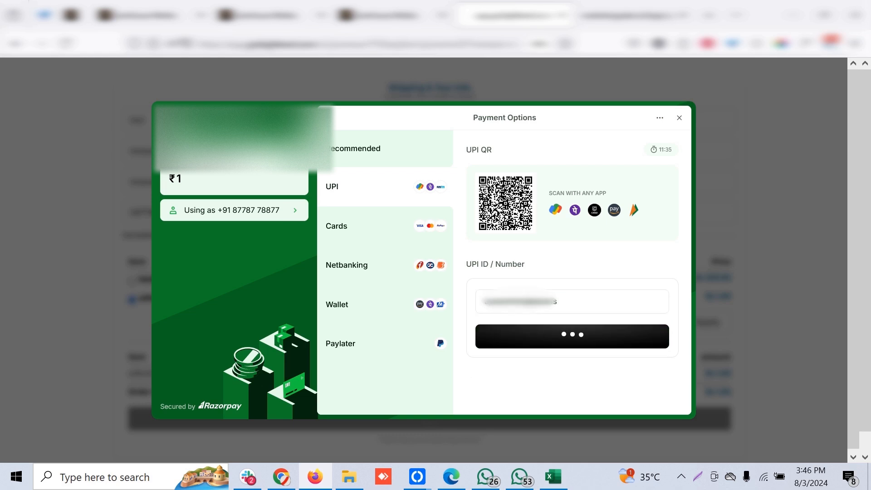
left_click(570, 335)
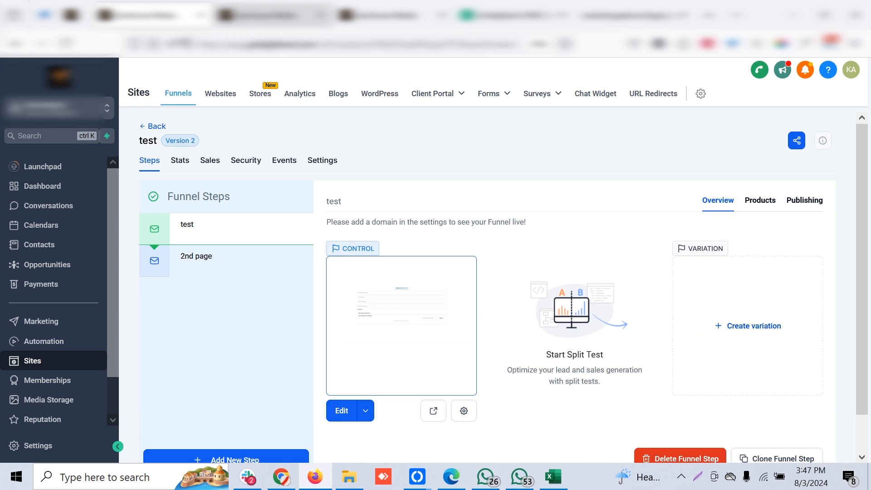
Go to Payments > Transactions to check the new live payment
left_click(39, 285)
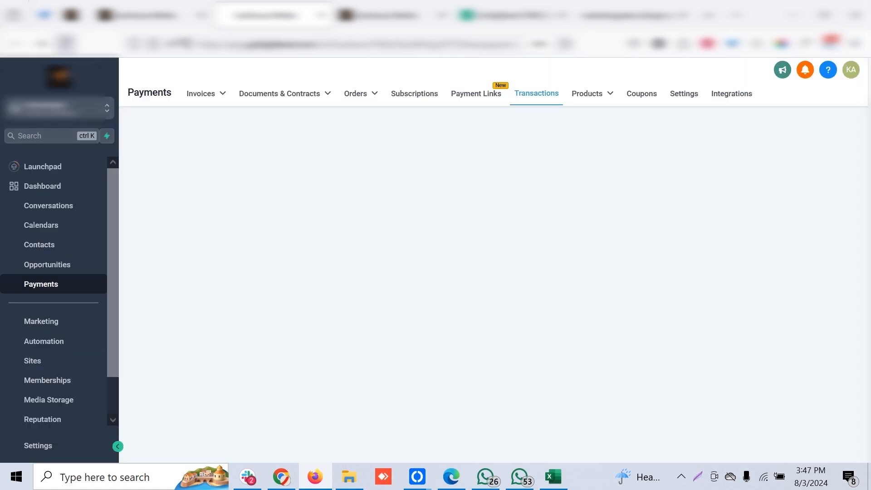
left_click(536, 93)
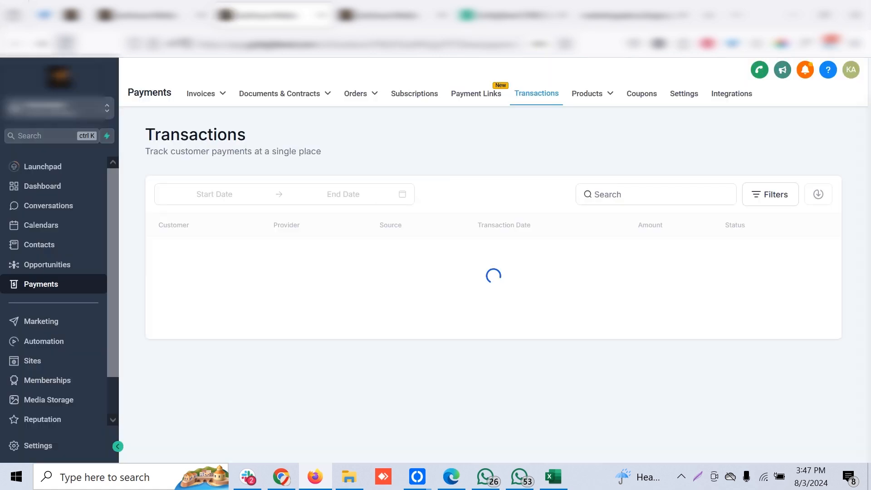